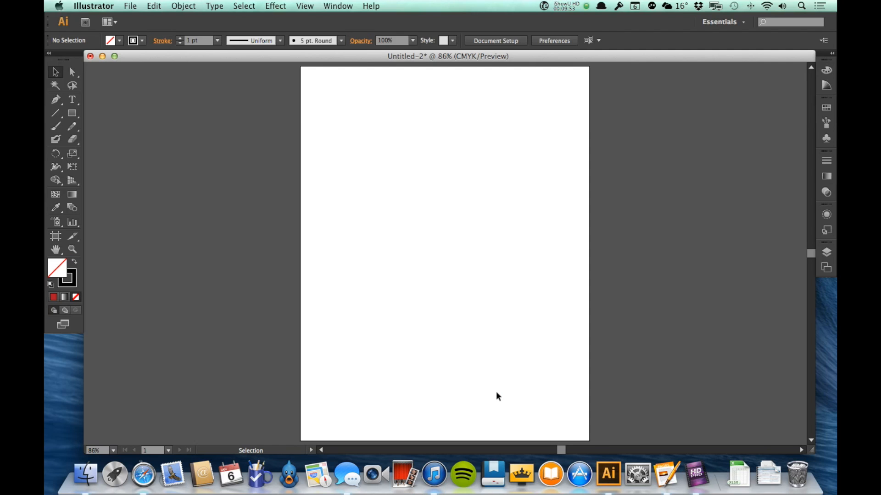
{"action": "mouse_move", "coordinate": [45, 94]}
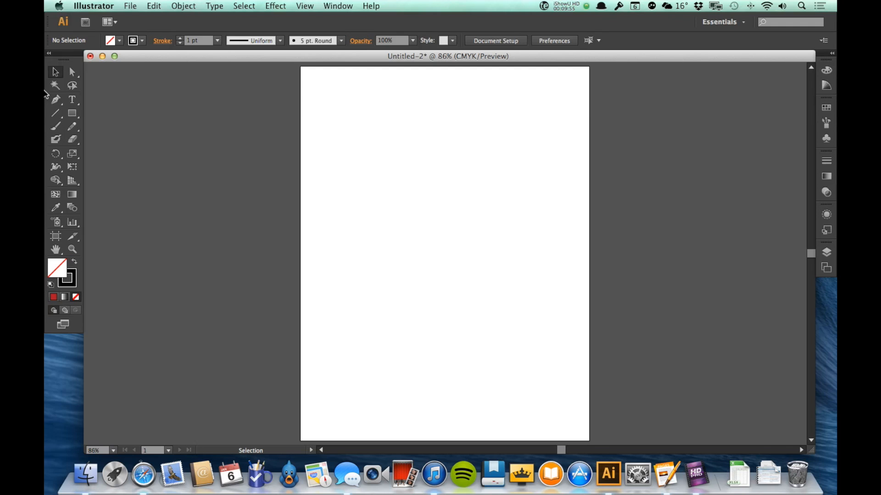
{"action": "mouse_move", "coordinate": [71, 114]}
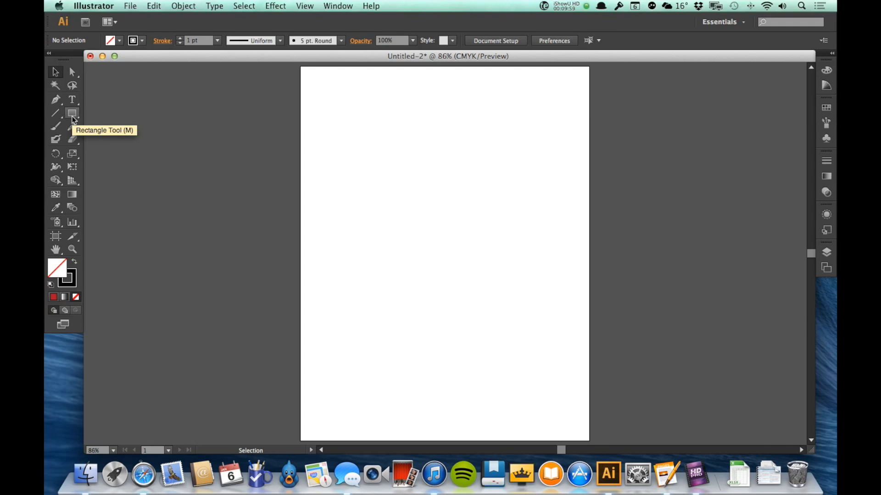
Reveal the shape tools flyout listing rectangle, rounded rectangle, ellipse, polygon, star and flare.
{"action": "left_click", "coordinate": [71, 113]}
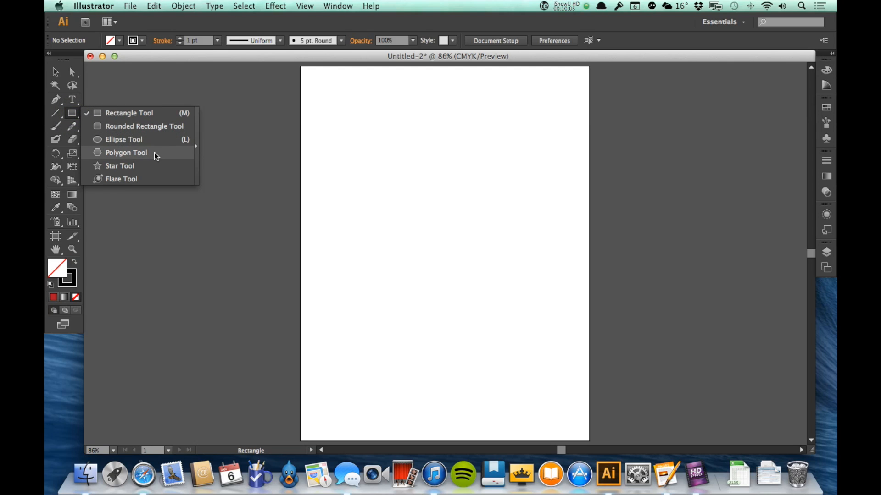
{"action": "mouse_move", "coordinate": [151, 185]}
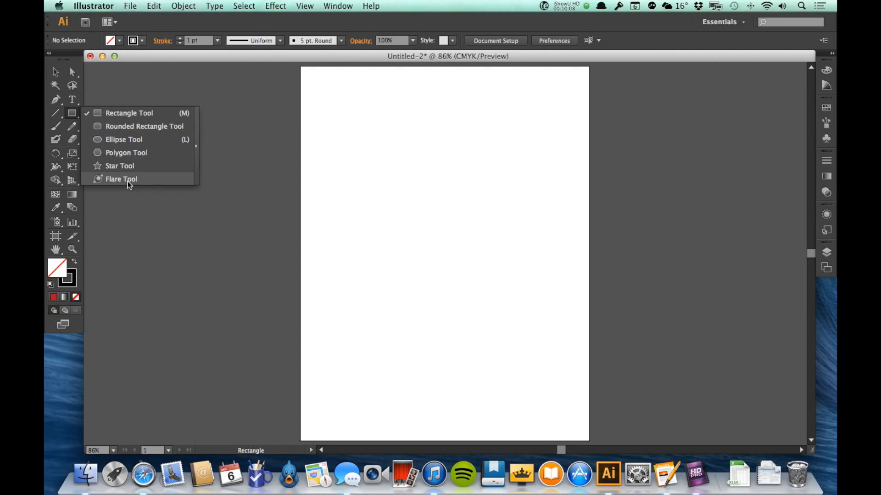
{"action": "mouse_move", "coordinate": [126, 139]}
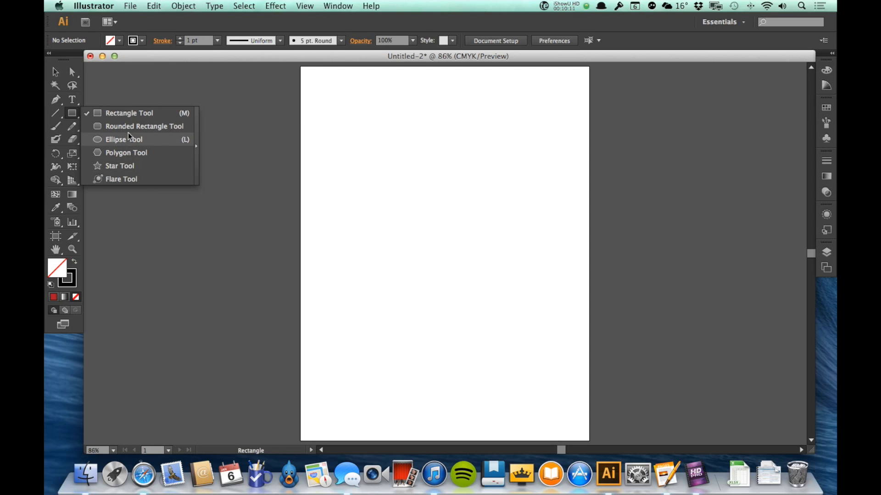
{"action": "mouse_move", "coordinate": [135, 126]}
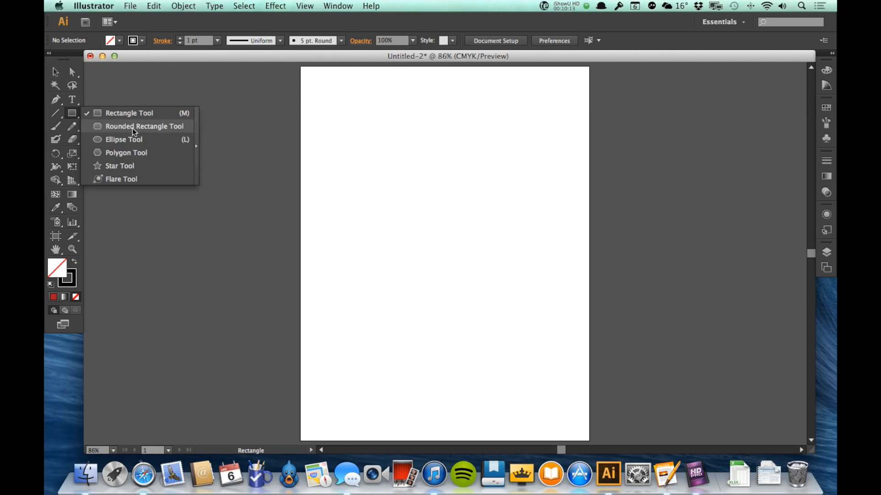
{"action": "mouse_move", "coordinate": [129, 113]}
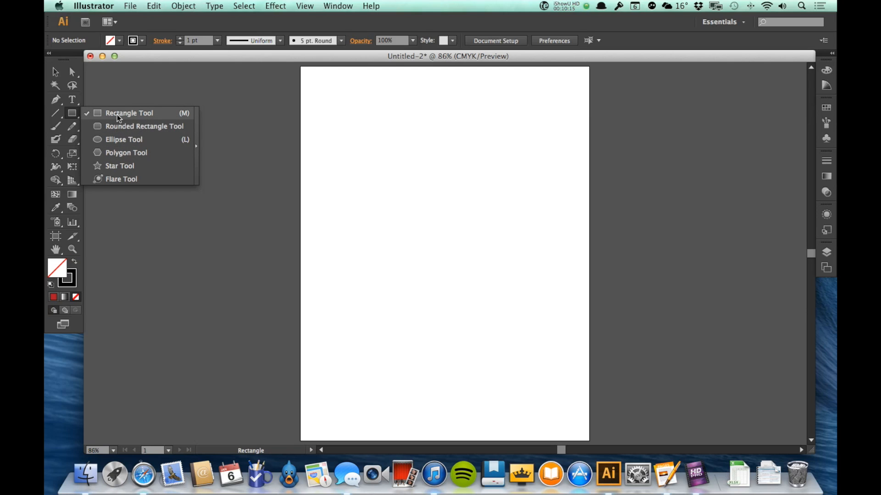
{"action": "mouse_move", "coordinate": [192, 116]}
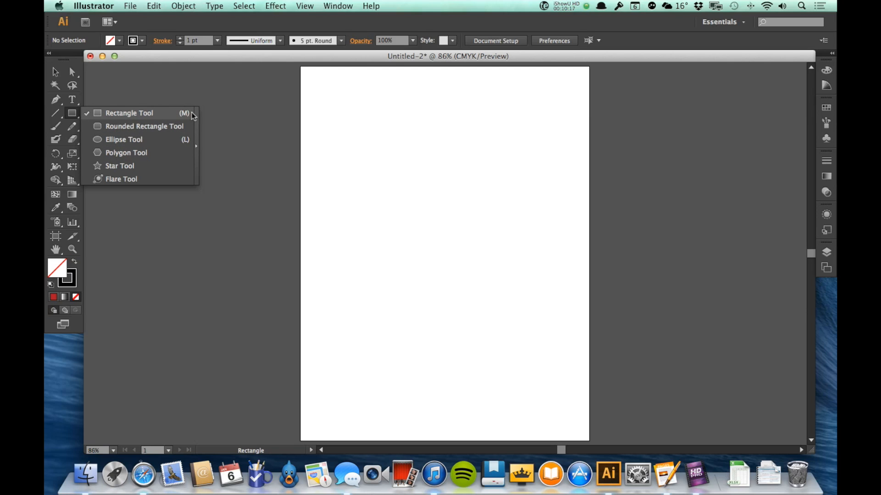
{"action": "mouse_move", "coordinate": [190, 139]}
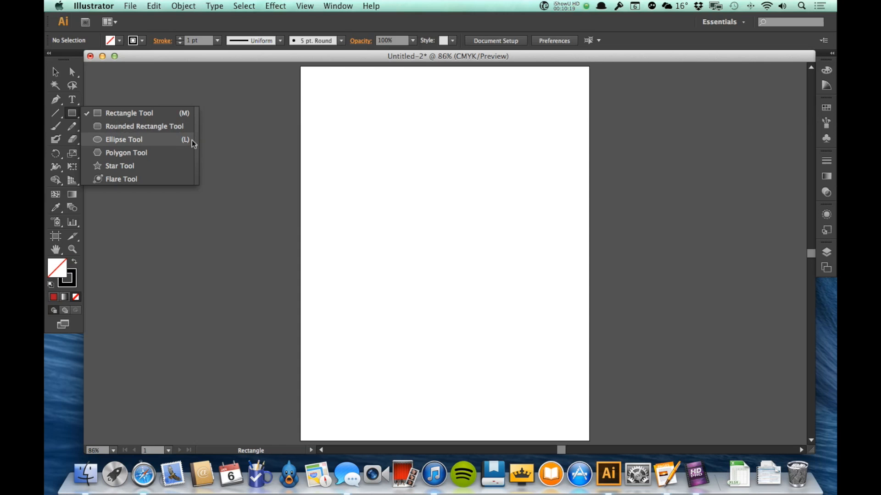
{"action": "mouse_move", "coordinate": [71, 115]}
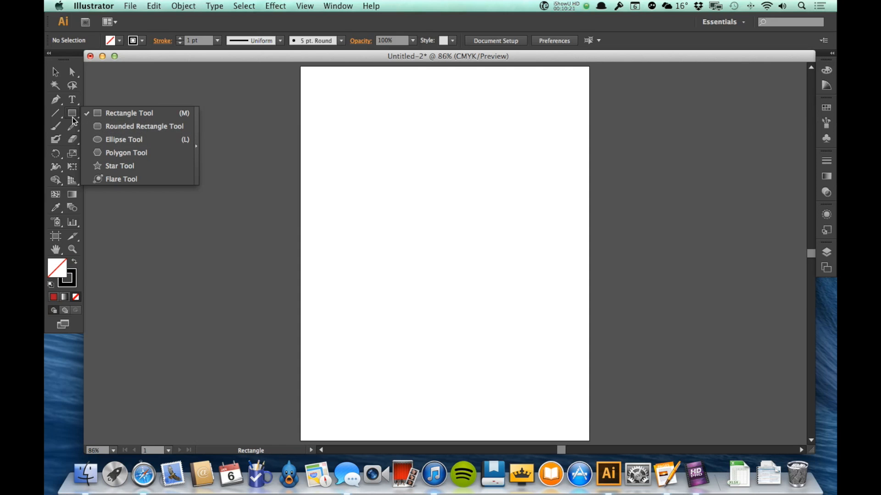
Activate the Rectangle Tool, bring up its exact width/height dialog and cancel it, leaving the artboard empty.
{"action": "left_click", "coordinate": [128, 113]}
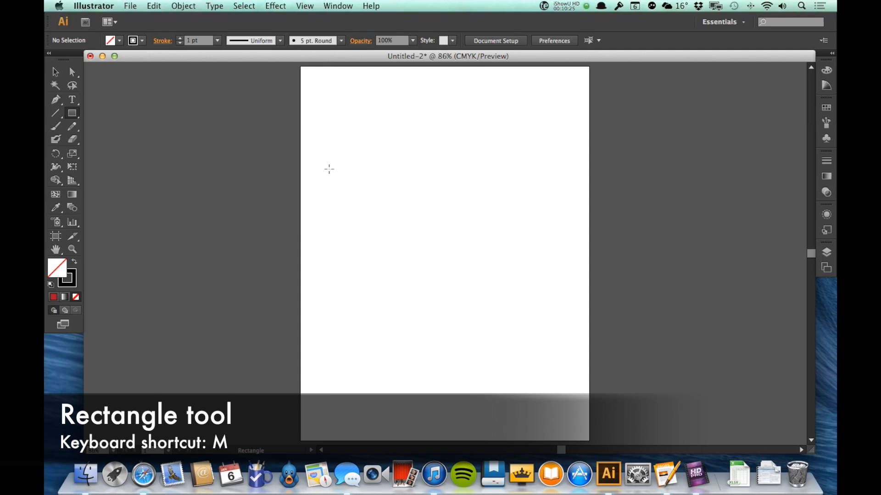
{"action": "mouse_move", "coordinate": [379, 166]}
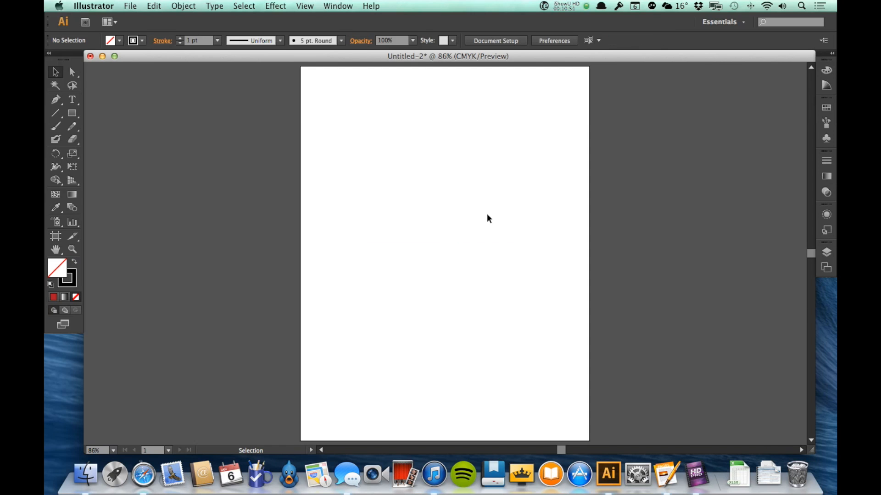
{"action": "left_click", "coordinate": [71, 112]}
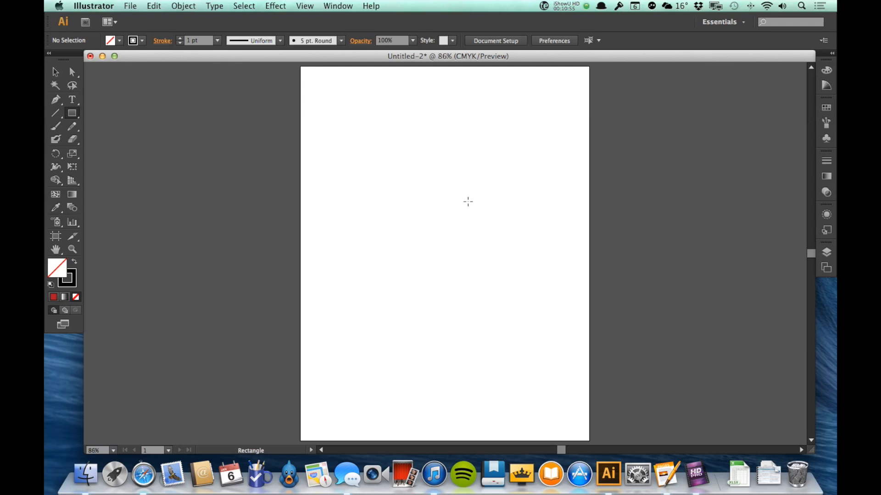
{"action": "mouse_move", "coordinate": [430, 170]}
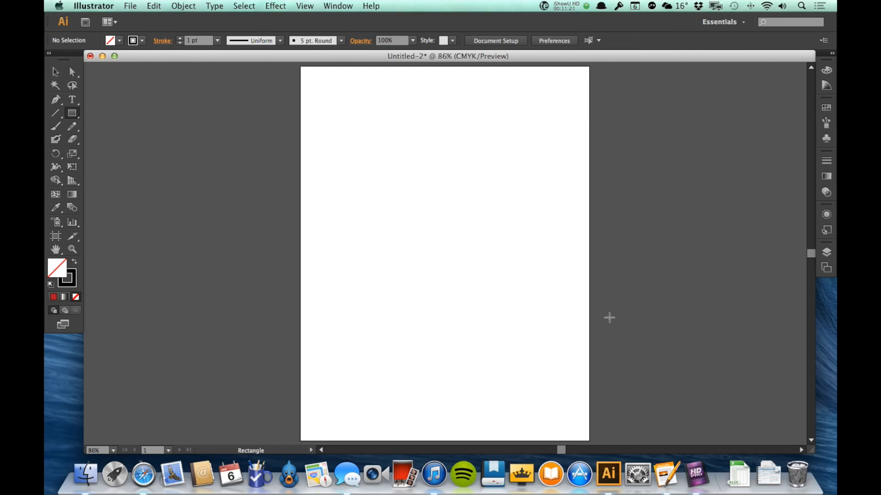
{"action": "mouse_move", "coordinate": [377, 172]}
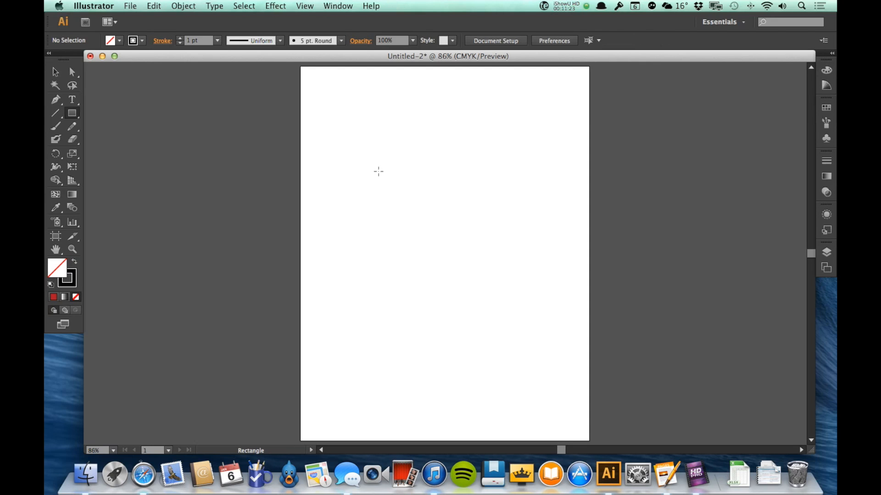
{"action": "mouse_move", "coordinate": [416, 201]}
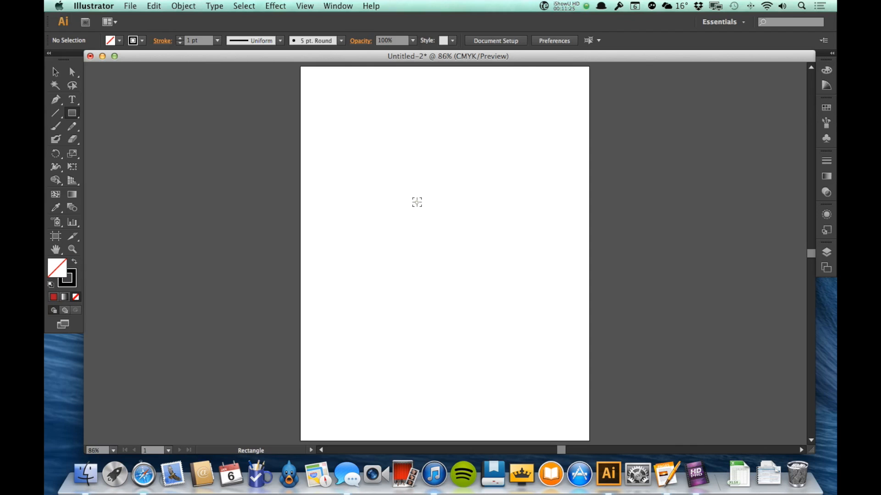
{"action": "left_click", "coordinate": [416, 202]}
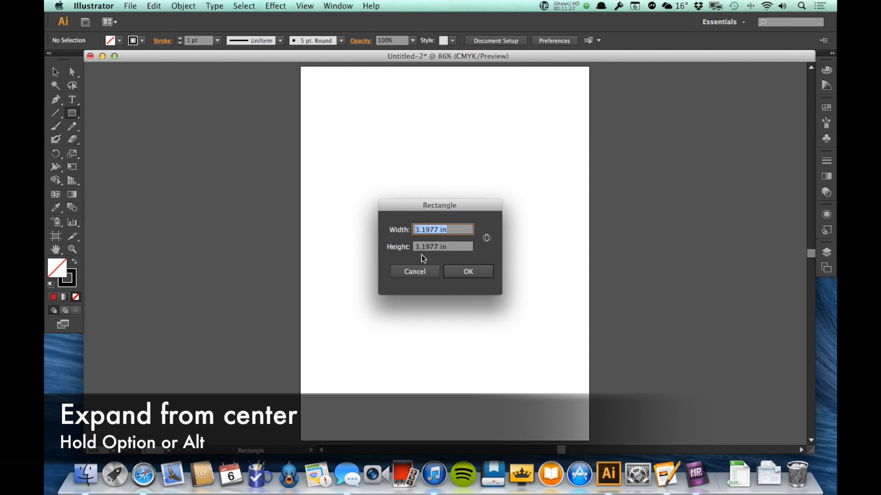
{"action": "left_click", "coordinate": [467, 271]}
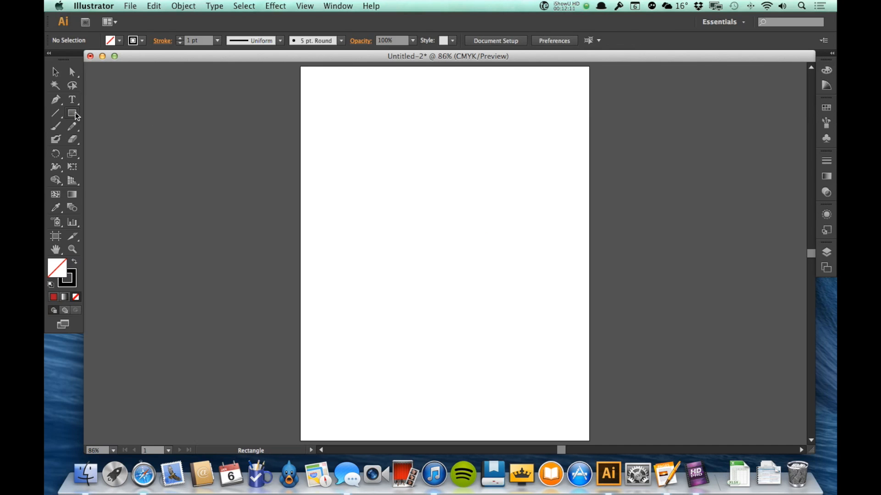
Activate the Rounded Rectangle Tool and drag out a trial rounded rectangle on the artboard.
{"action": "left_click", "coordinate": [73, 113]}
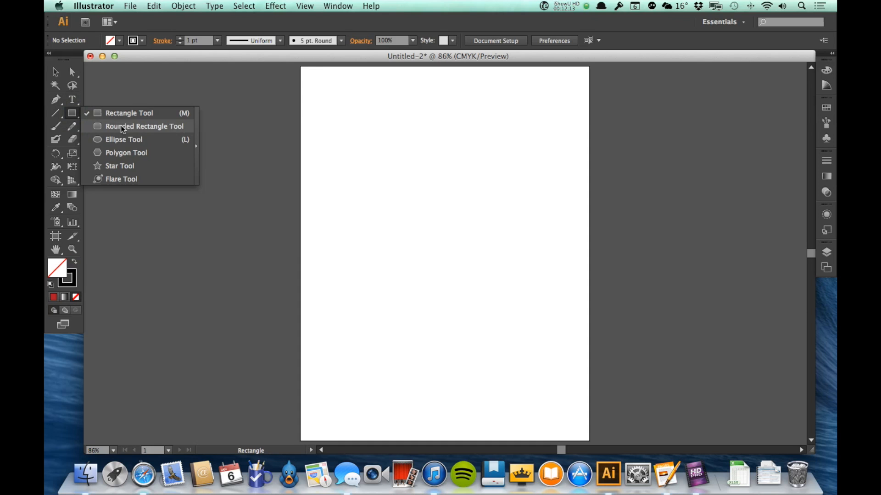
{"action": "left_click", "coordinate": [144, 126]}
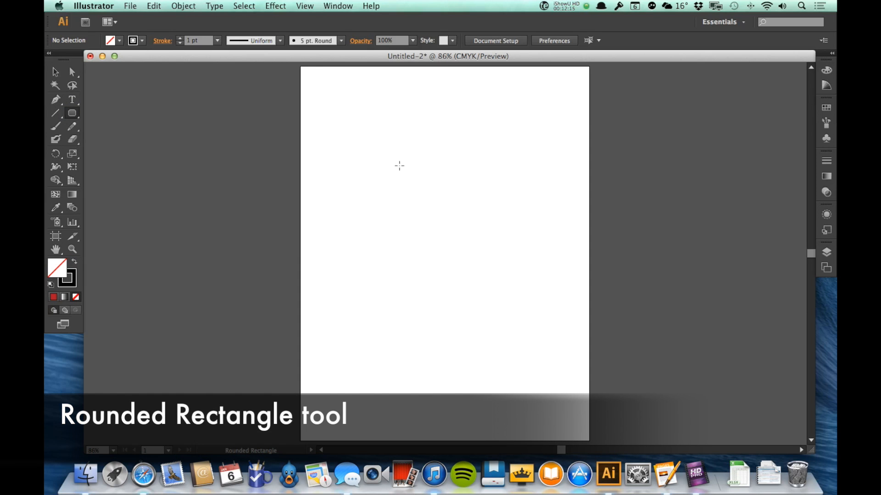
{"action": "mouse_move", "coordinate": [381, 176]}
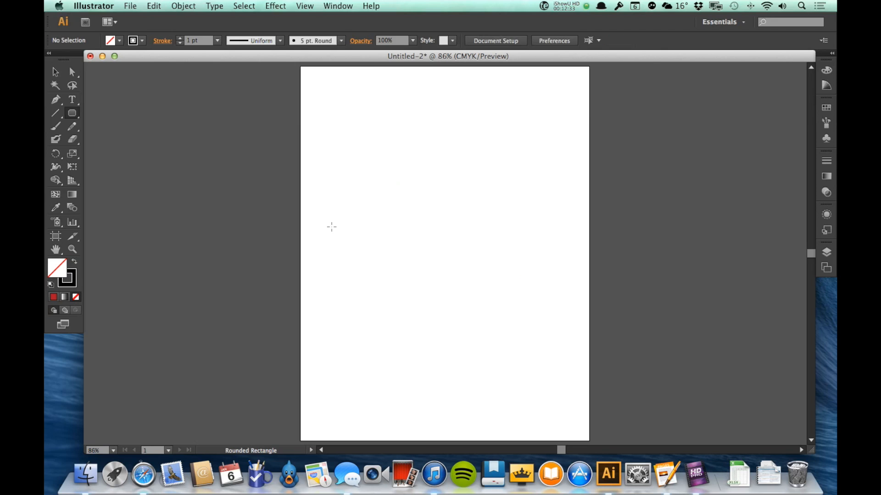
{"action": "mouse_move", "coordinate": [358, 169]}
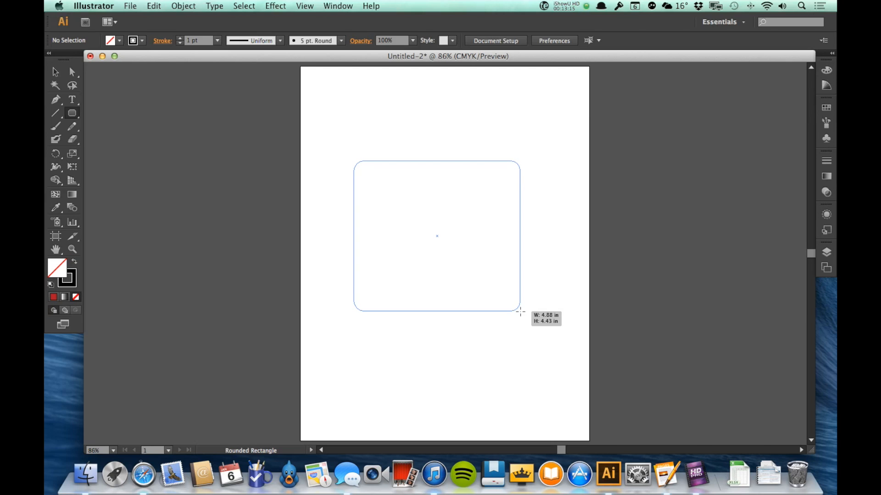
{"action": "left_click", "coordinate": [520, 311]}
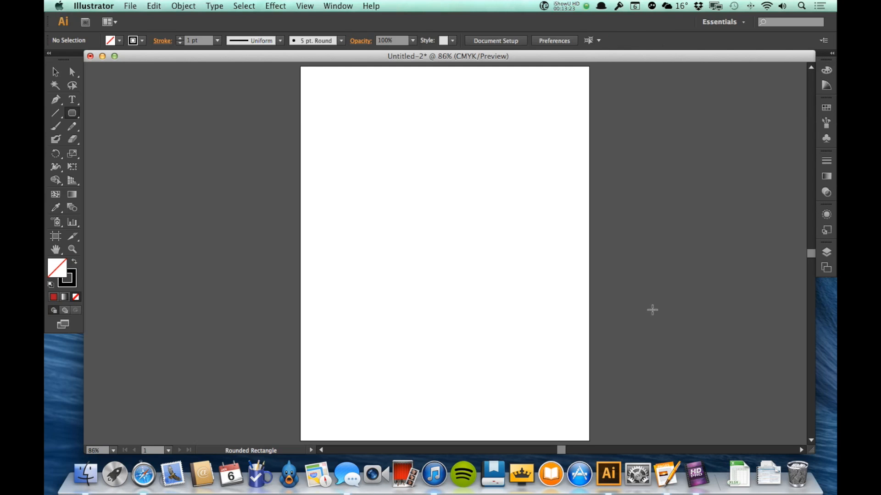
Activate the Ellipse Tool, try a circle and its size dialog, then cancel back to a blank artboard.
{"action": "left_click", "coordinate": [72, 113]}
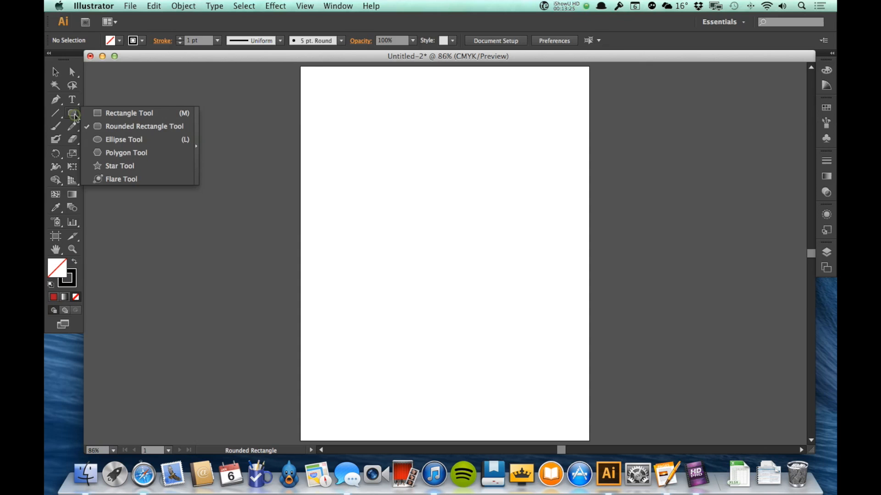
{"action": "mouse_move", "coordinate": [123, 140]}
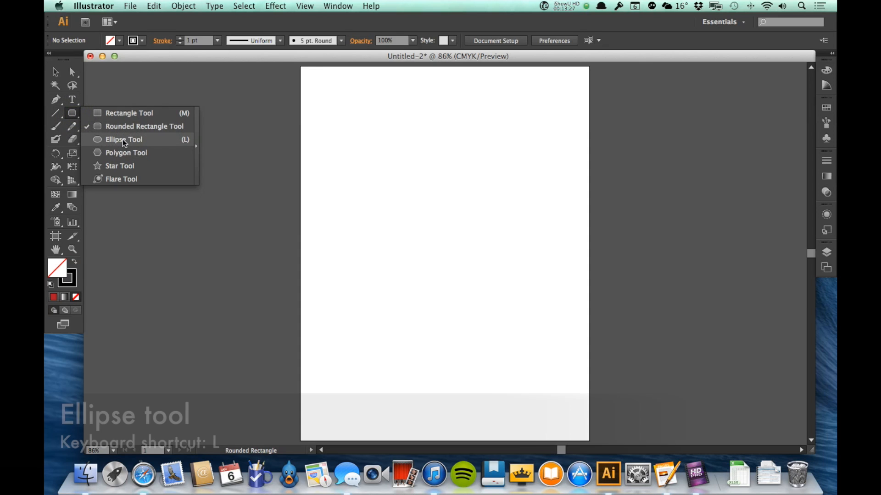
{"action": "left_click", "coordinate": [123, 139]}
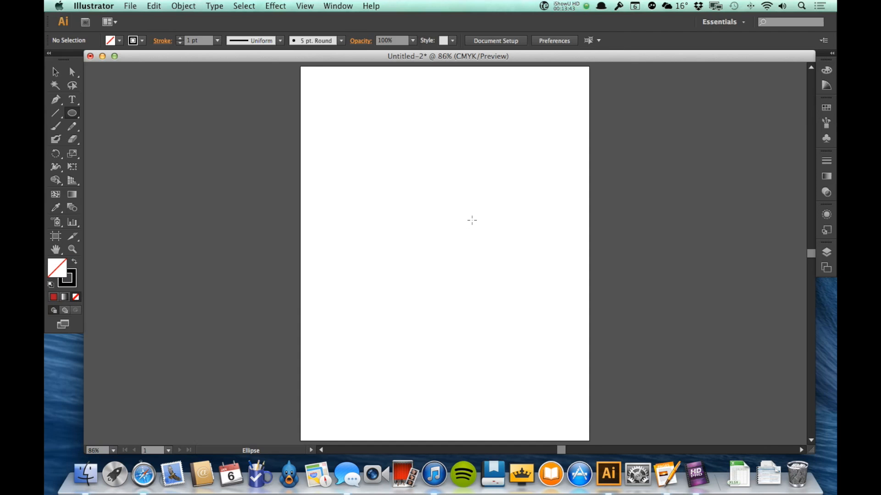
{"action": "mouse_move", "coordinate": [386, 163]}
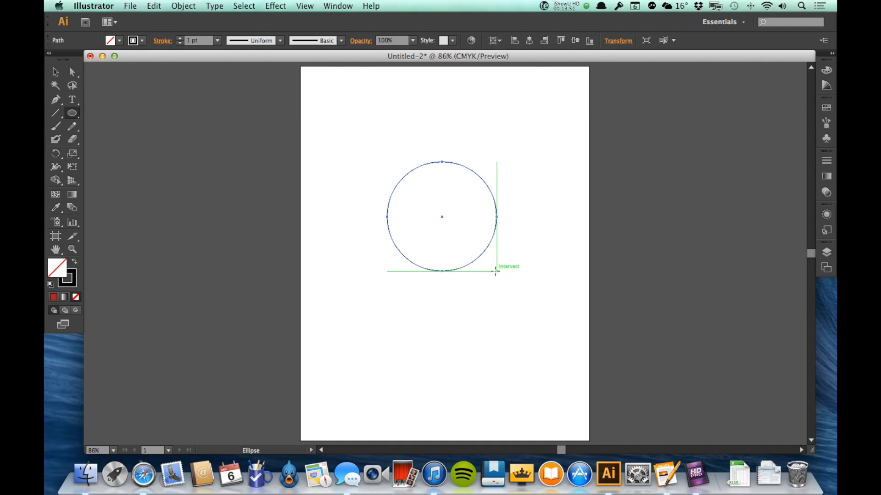
{"action": "left_click", "coordinate": [441, 216]}
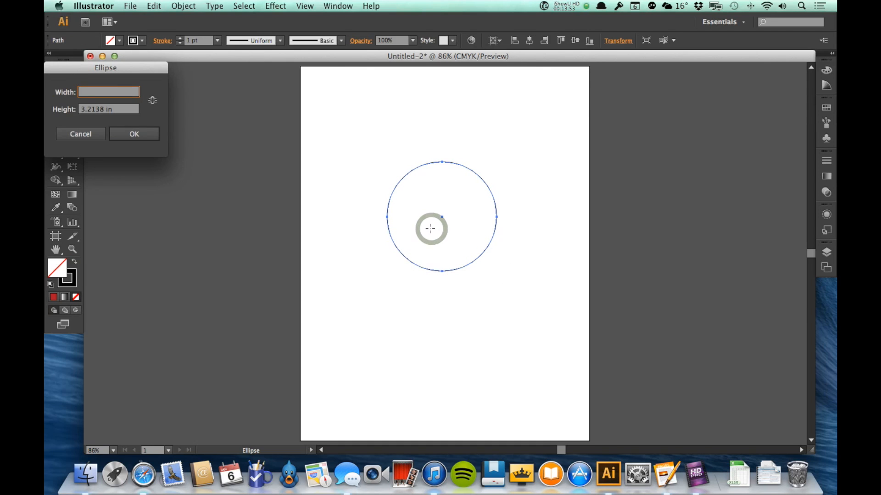
{"action": "left_click", "coordinate": [80, 134]}
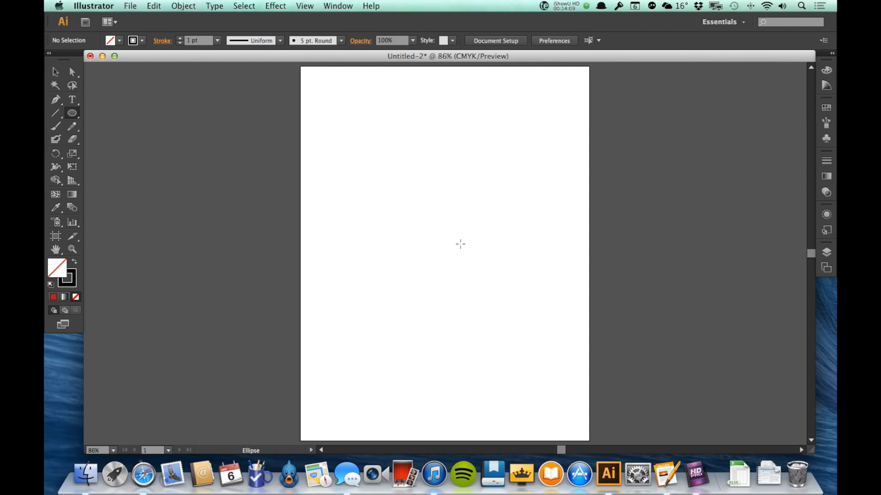
Activate the Polygon Tool and preview polygons, using Up/Down arrows to vary the side count around six.
{"action": "left_click", "coordinate": [72, 113]}
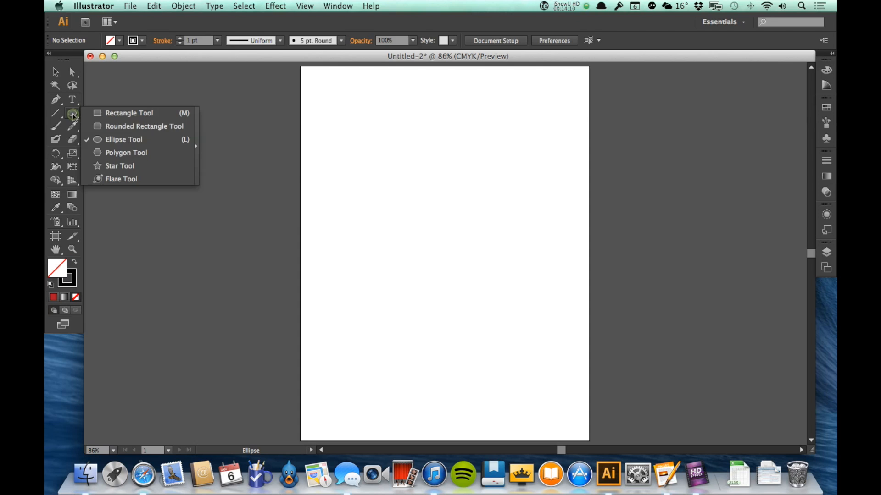
{"action": "left_click", "coordinate": [126, 152]}
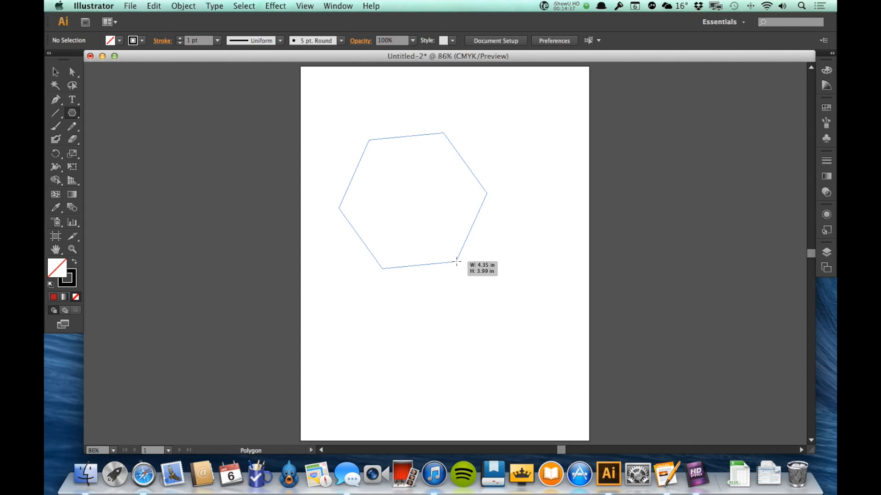
{"action": "key", "text": "Up"}
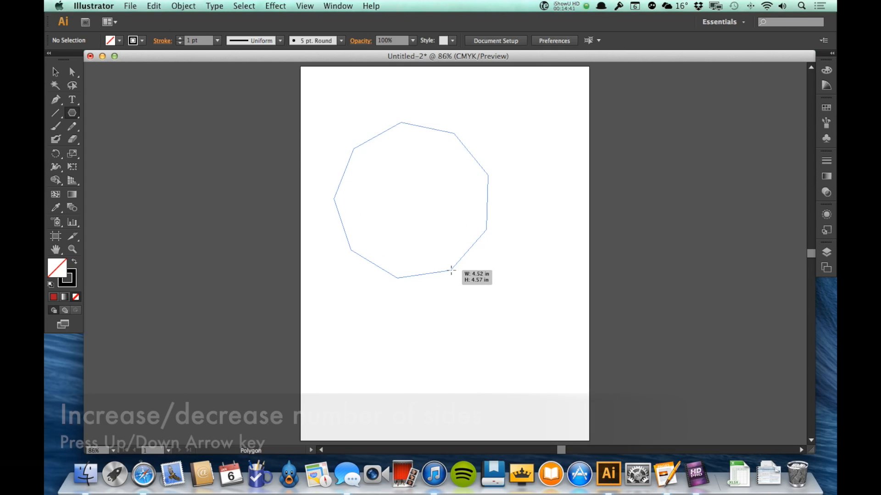
{"action": "key", "text": "Down"}
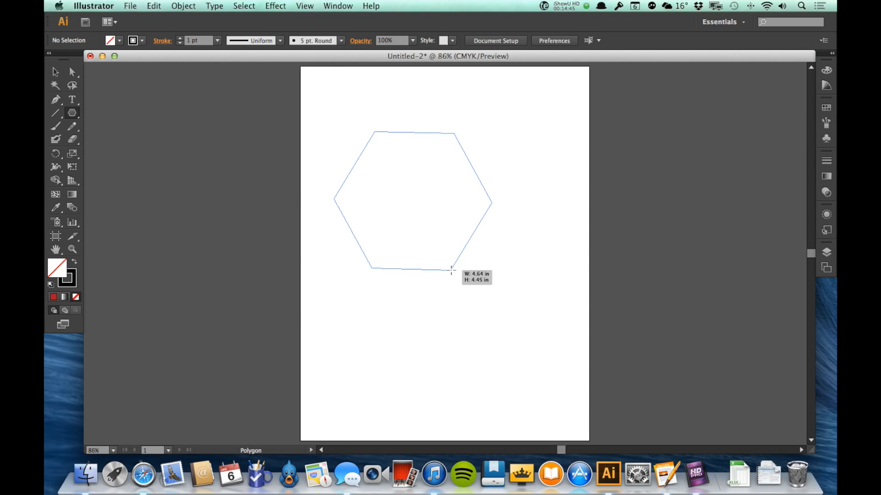
{"action": "key", "text": "up"}
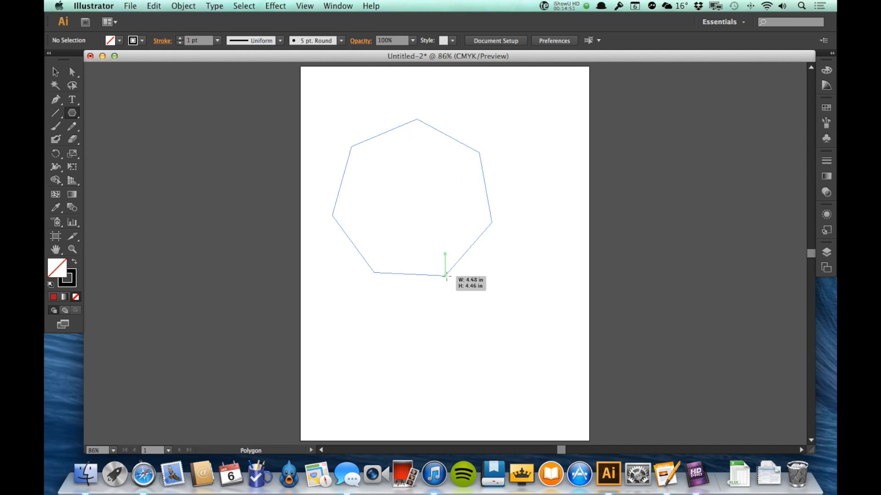
{"action": "key", "text": "up"}
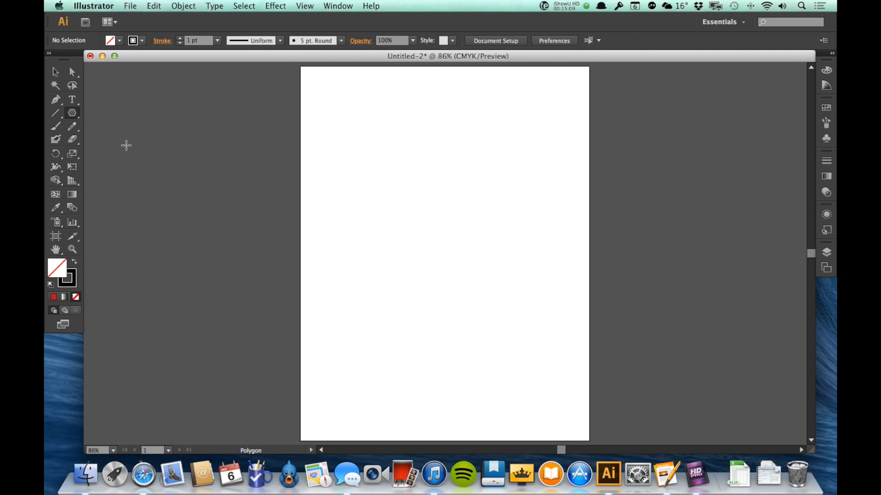
Activate the Star Tool and draw a five-pointed star outline in the upper half of the artboard.
{"action": "left_click", "coordinate": [71, 113]}
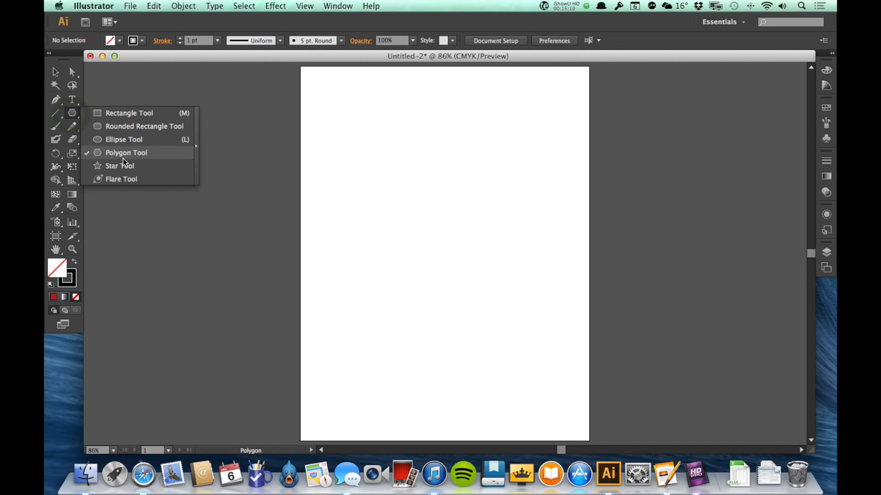
{"action": "left_click", "coordinate": [119, 166]}
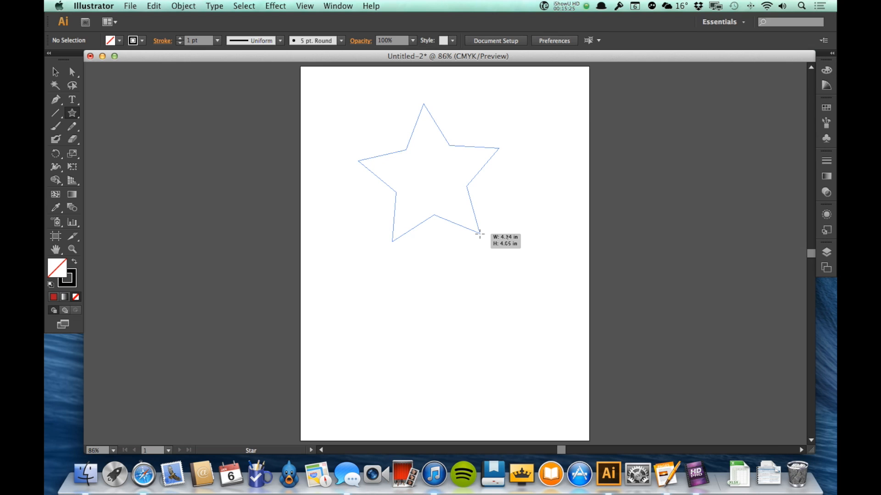
{"action": "left_click", "coordinate": [479, 234]}
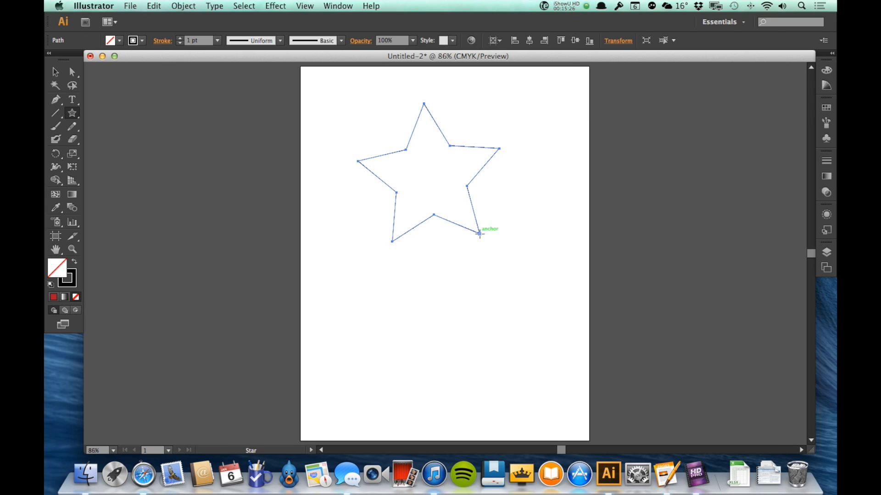
{"action": "mouse_move", "coordinate": [519, 236]}
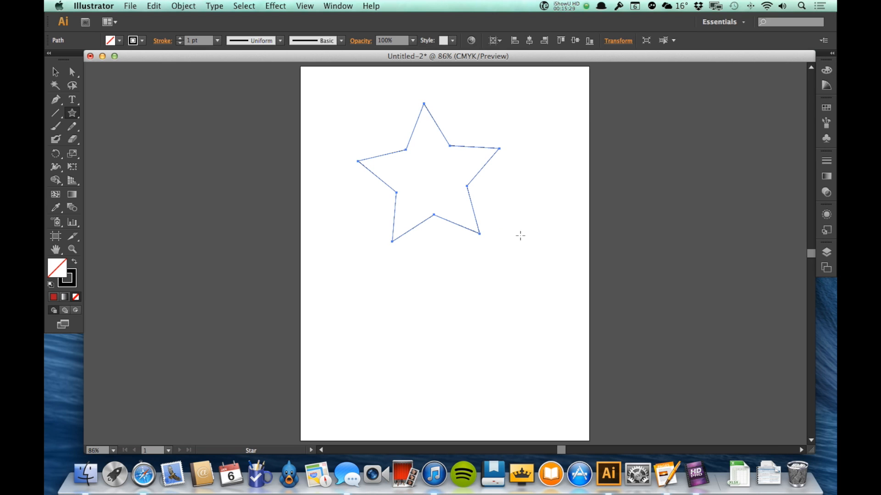